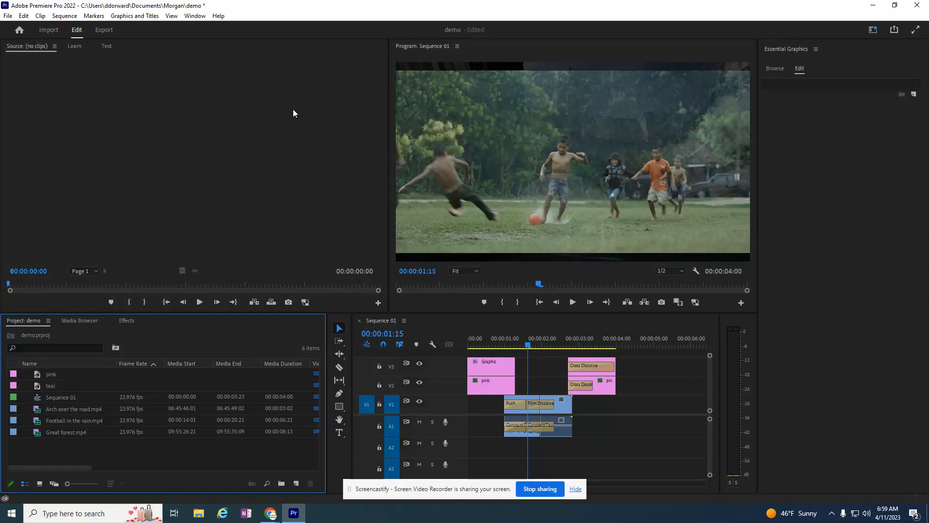
mouse_move(521, 373)
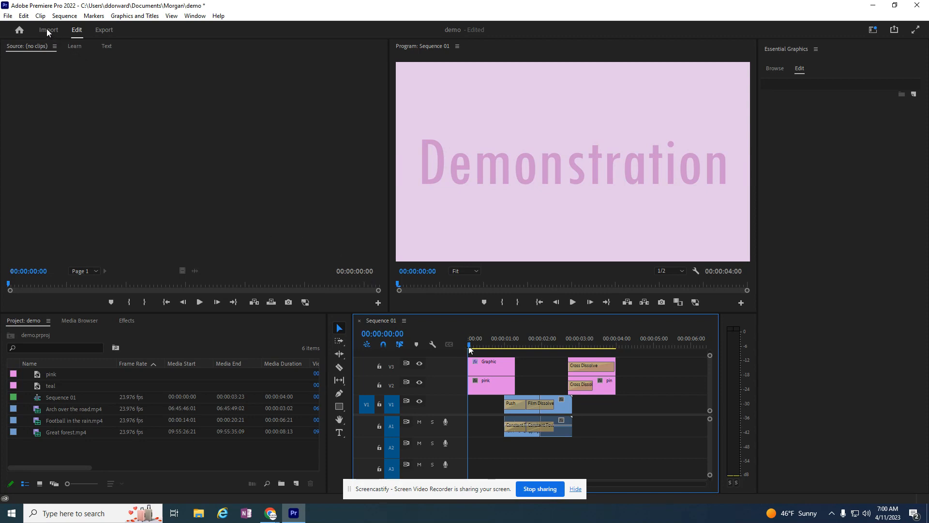
Select the 'Copy of Adobe (1)' title image from Documents > Morgan in the Import browser.
click(48, 30)
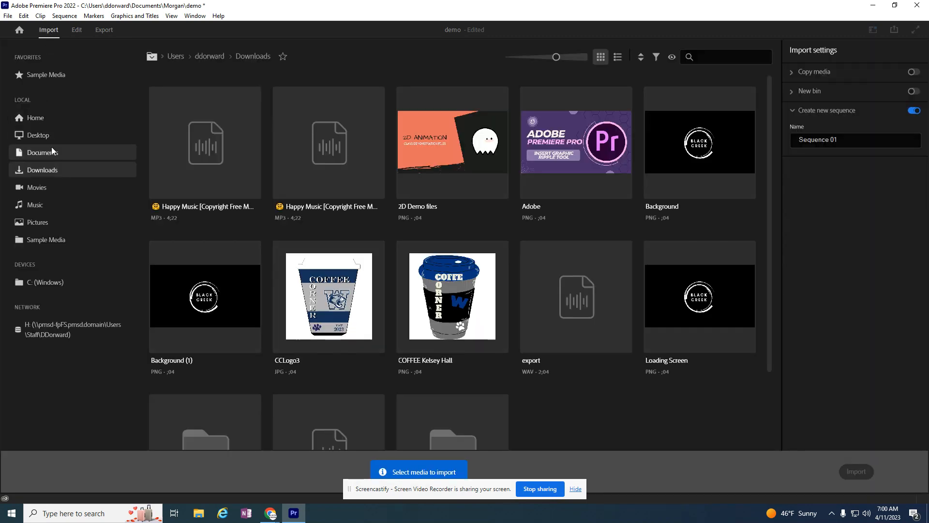
click(42, 152)
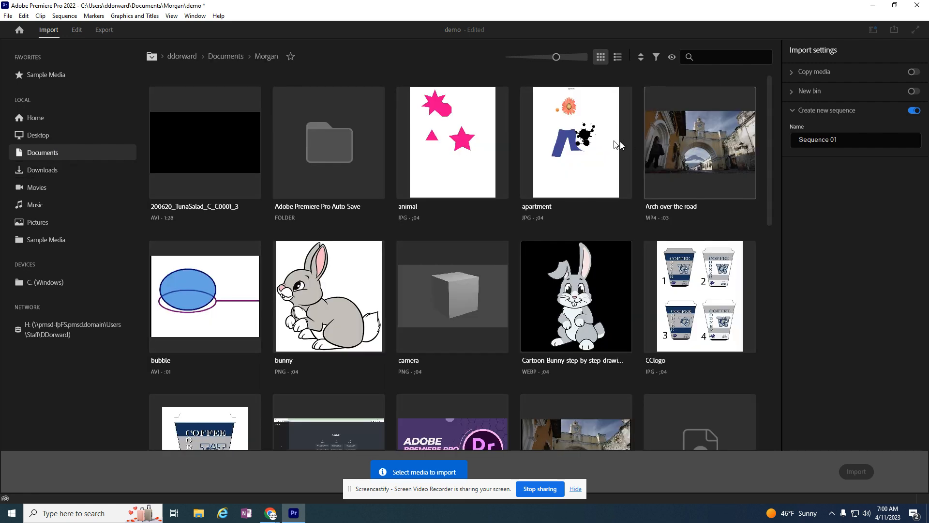
scroll(down, 3)
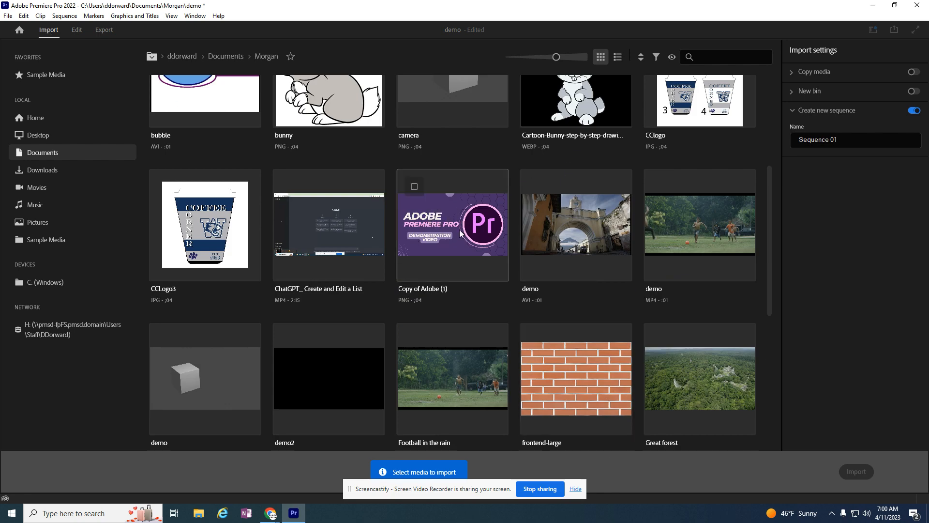
click(901, 471)
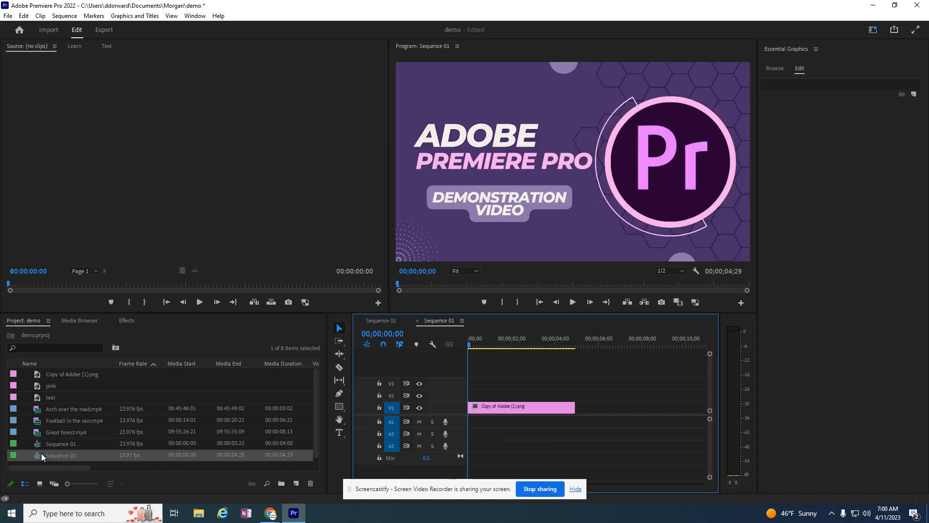
mouse_move(42, 455)
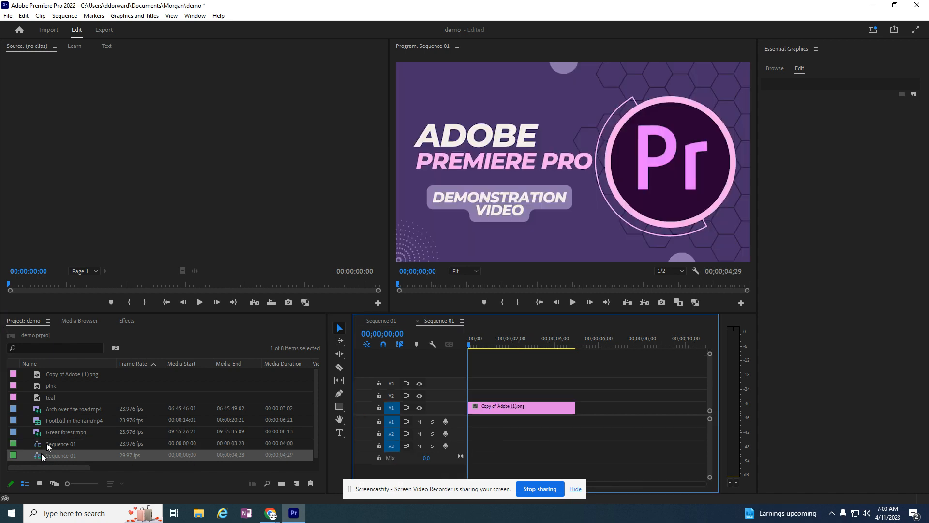
Delete the duplicate Sequence 01 created by the import and reopen the original Sequence 01.
click(521, 407)
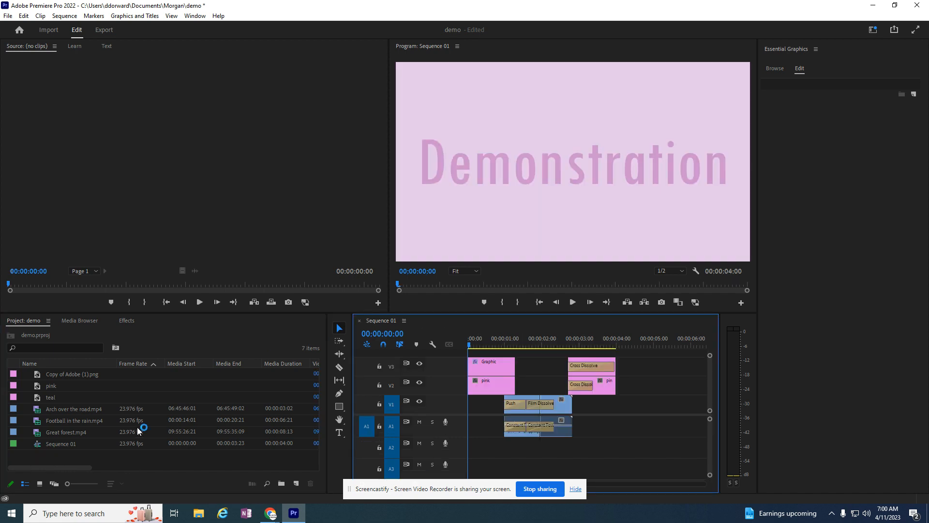
click(65, 444)
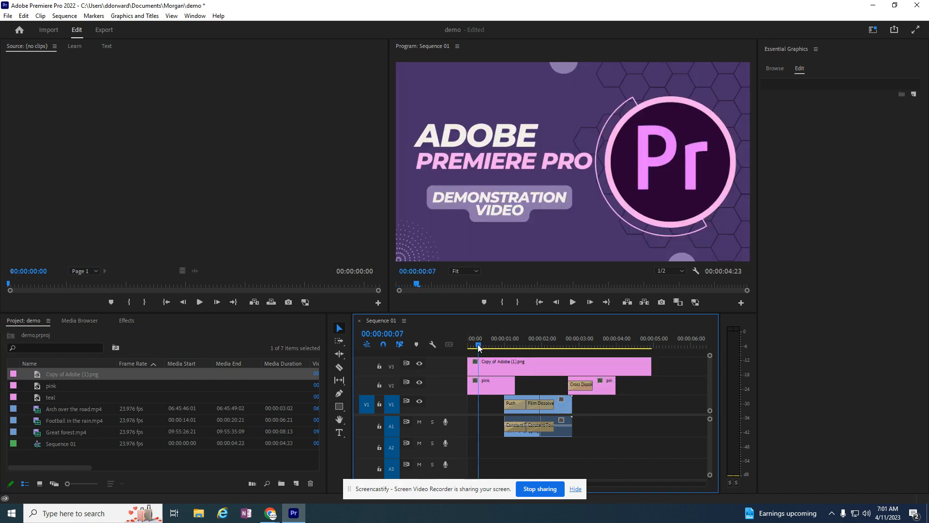
Preview the sequence start and the closing 'The End' title after inserting the graphic on V3.
click(601, 344)
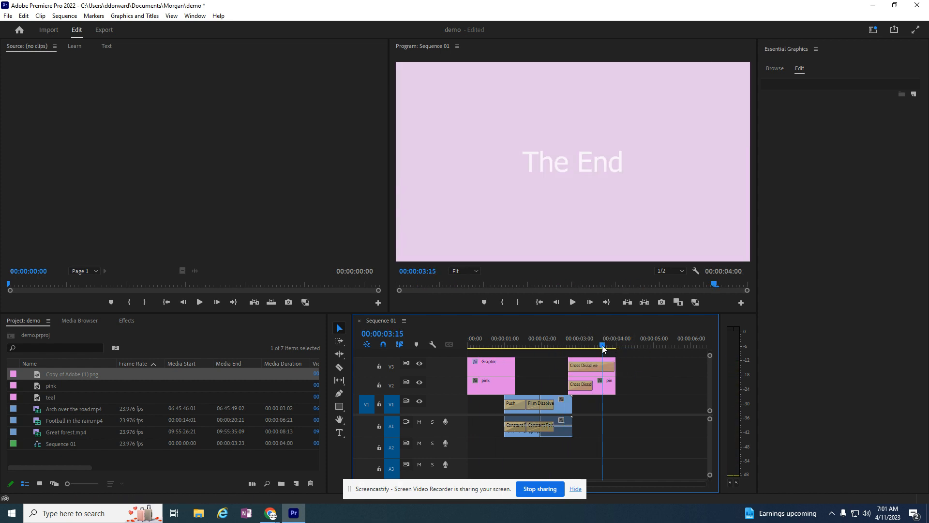
click(469, 345)
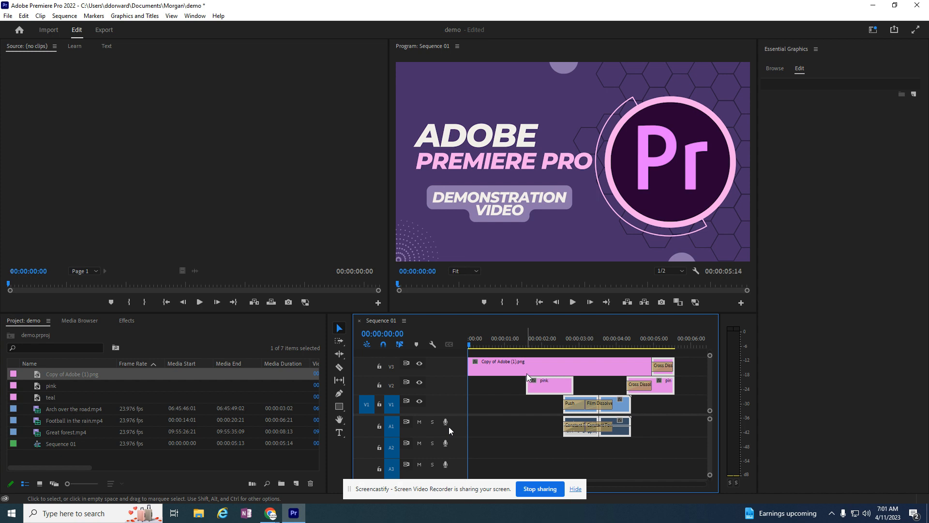
mouse_move(751, 405)
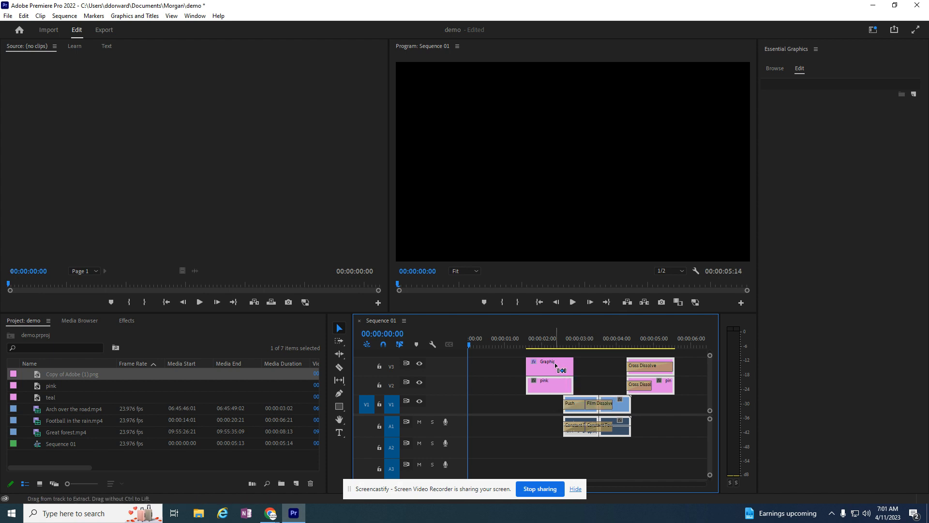
mouse_move(556, 369)
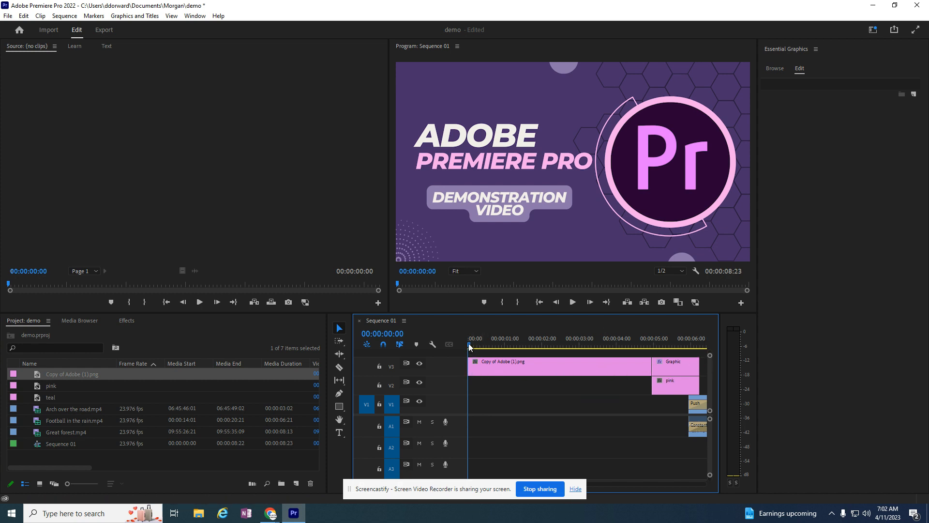
click(471, 339)
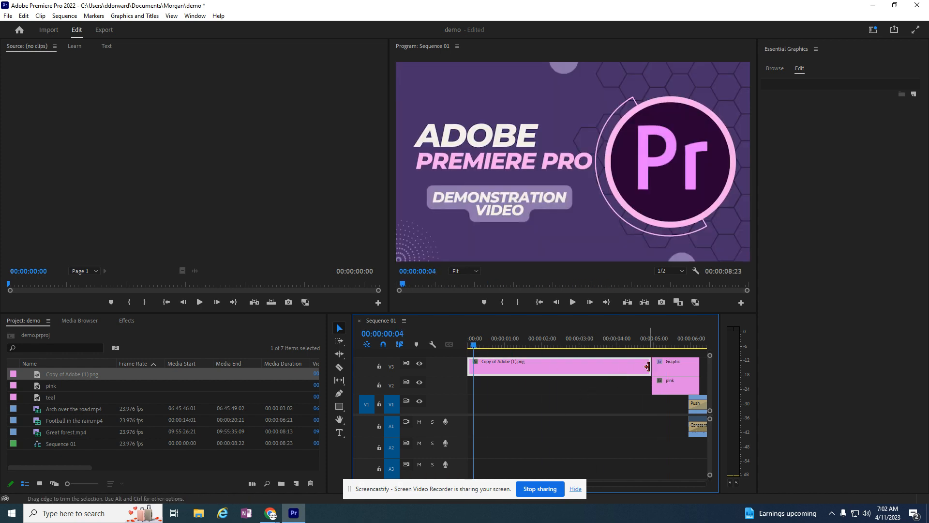
drag(649, 366, 614, 372)
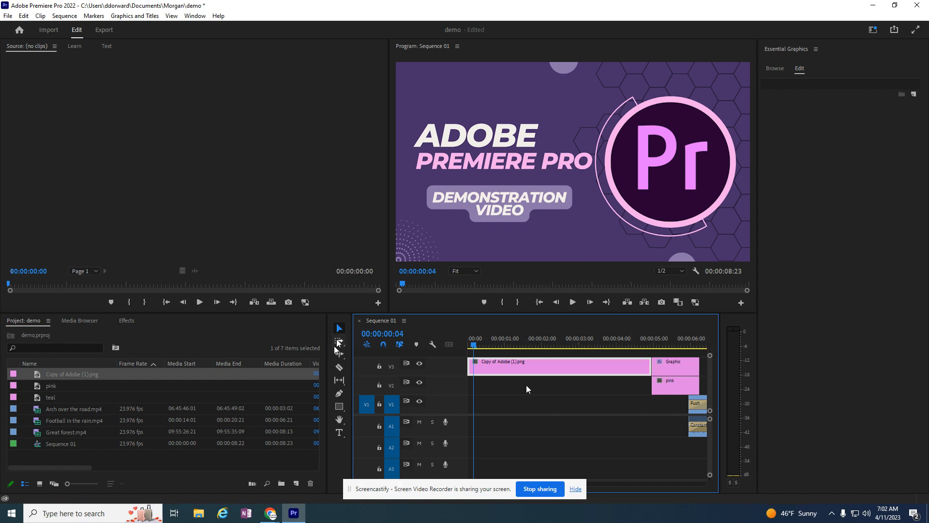
mouse_move(338, 354)
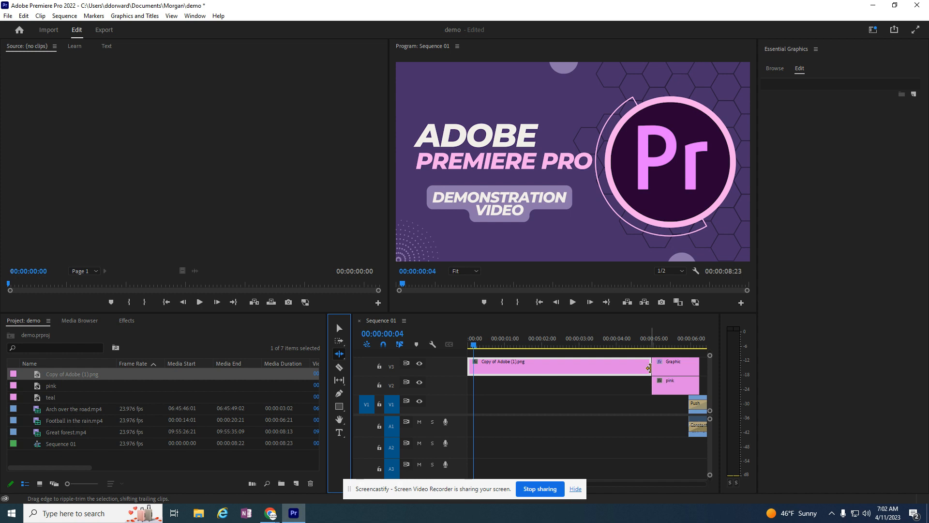
Ripple-trim the end of 'Copy of Adobe (1).png' to about 00:00:02, pulling later clips earlier.
drag(647, 366, 537, 365)
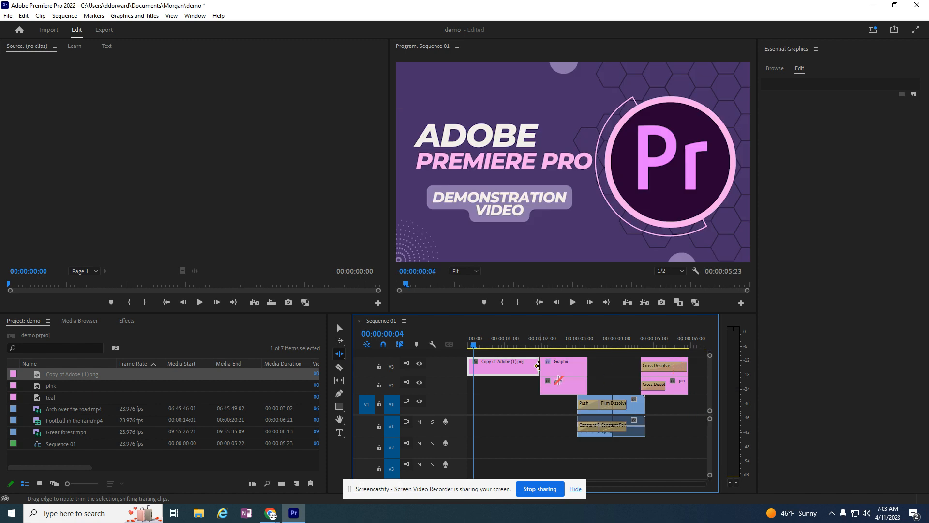
mouse_move(340, 354)
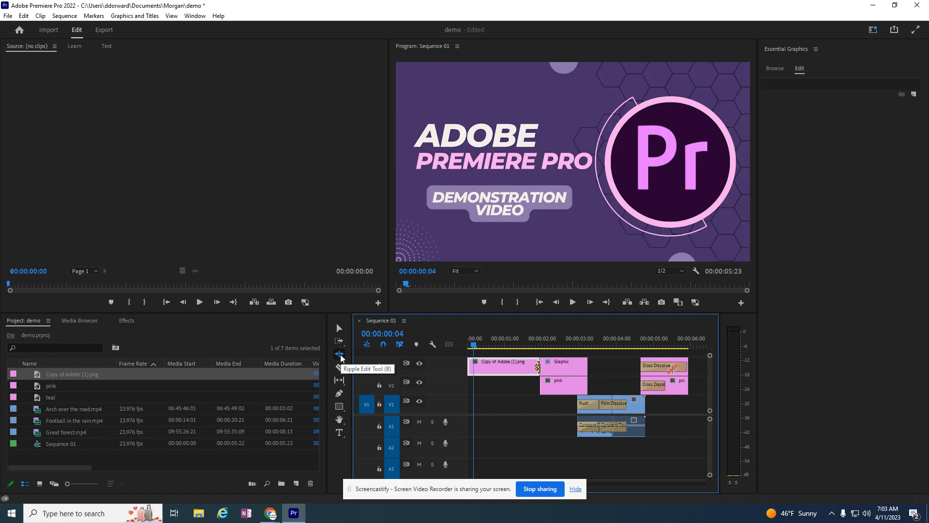